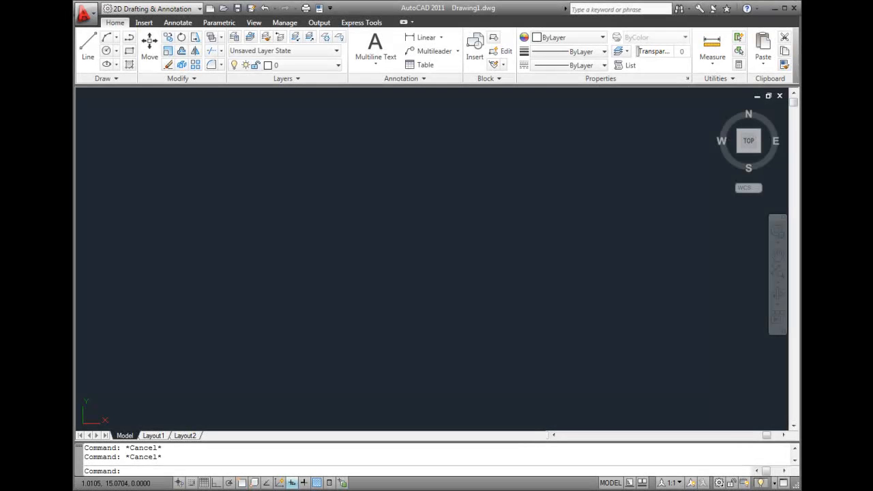
{"action": "mouse_move", "coordinate": [87, 43]}
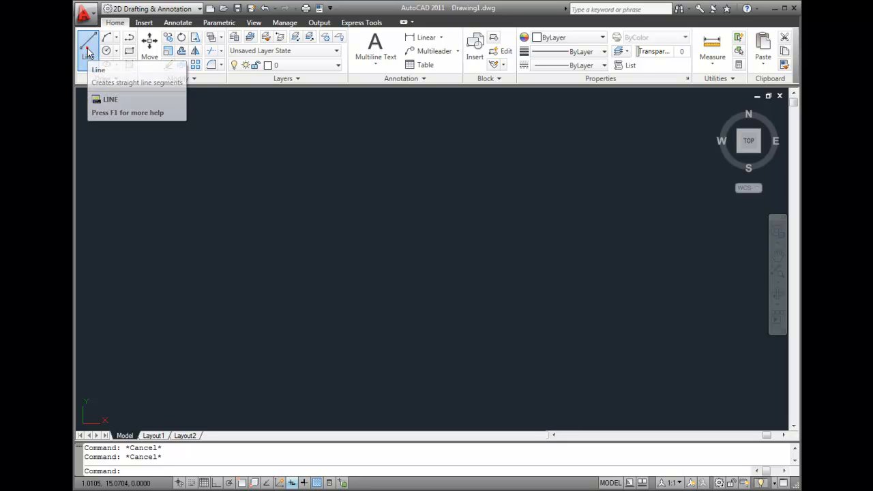
Step: Start the Line tool to draw the first diagonal line segment
{"action": "left_click", "coordinate": [88, 44]}
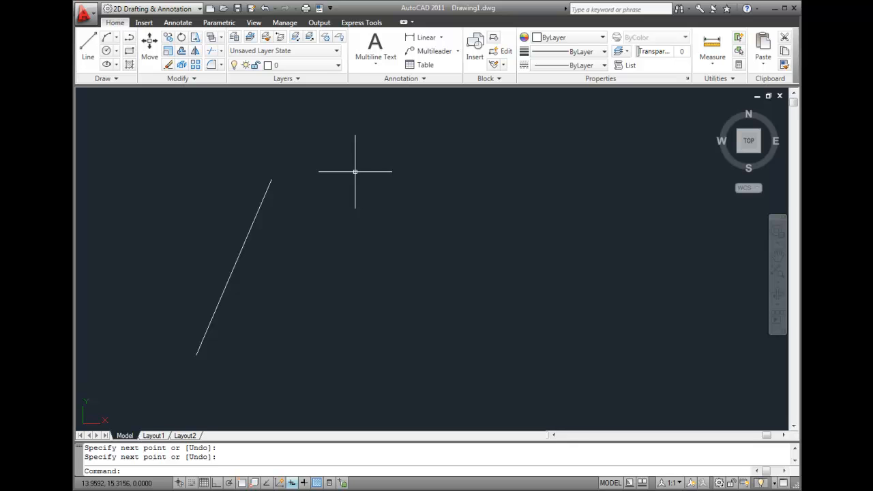
{"action": "mouse_move", "coordinate": [339, 173]}
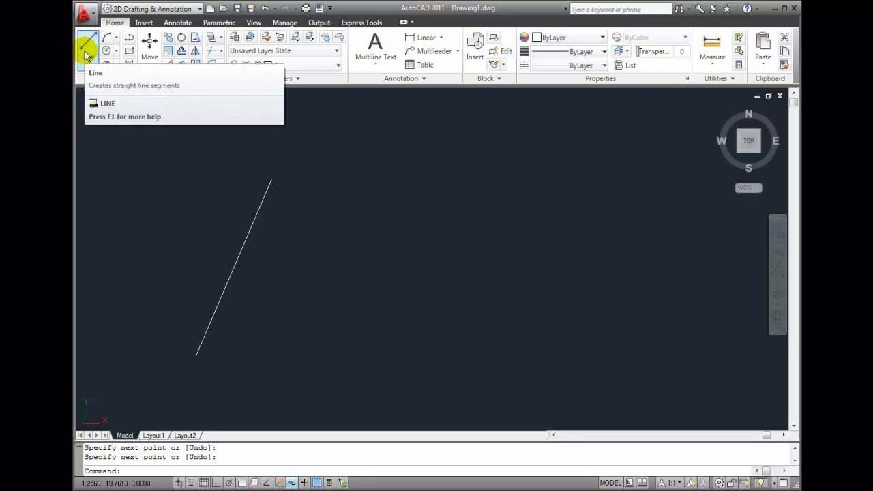
{"action": "mouse_move", "coordinate": [88, 44]}
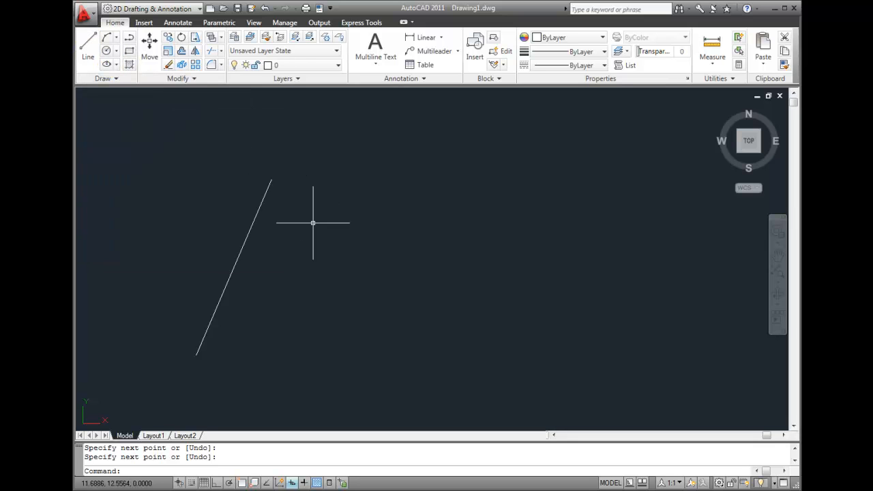
{"action": "mouse_move", "coordinate": [386, 278]}
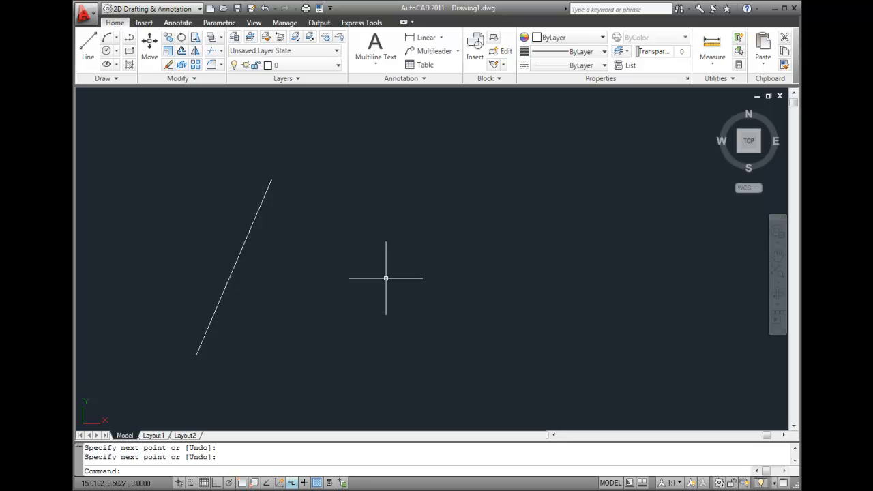
{"action": "mouse_move", "coordinate": [87, 42]}
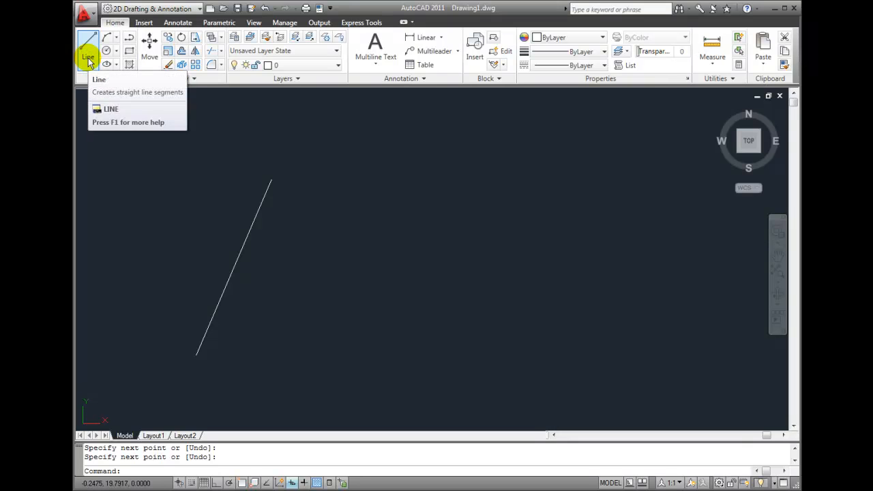
{"action": "mouse_move", "coordinate": [87, 51]}
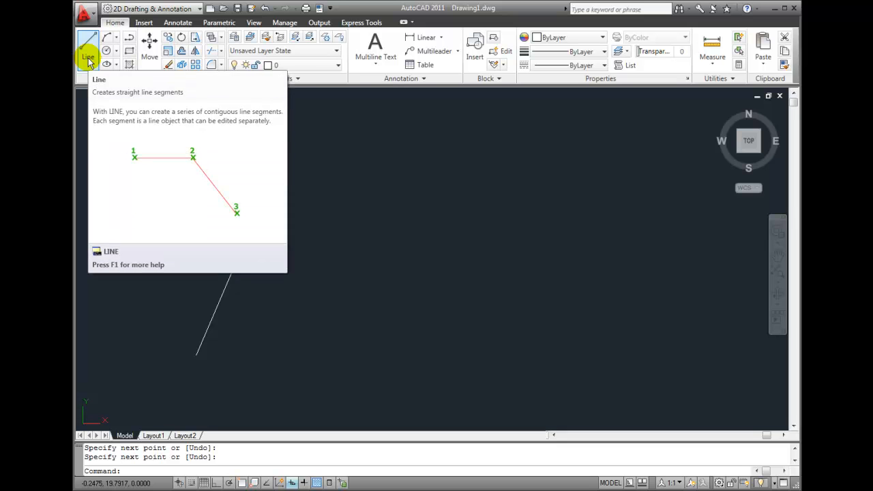
{"action": "mouse_move", "coordinate": [351, 279]}
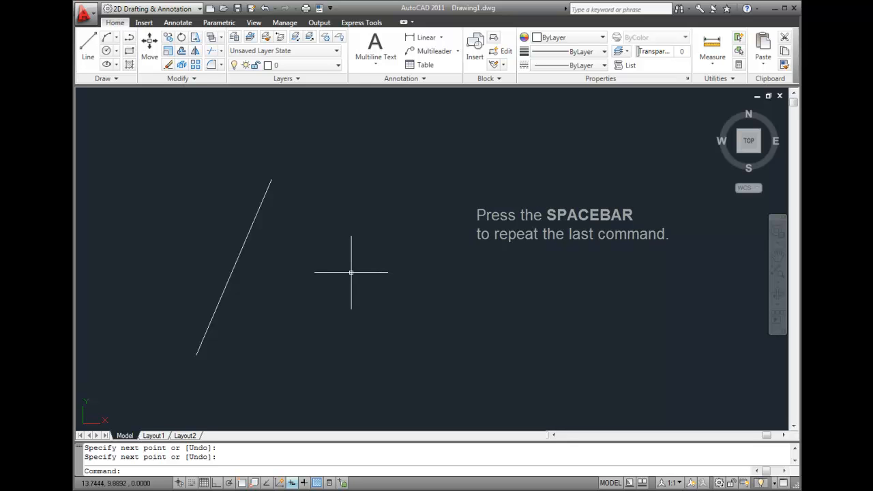
Step: Repeat LINE with Spacebar and start a second parallel line right of the first
{"action": "key", "text": "space"}
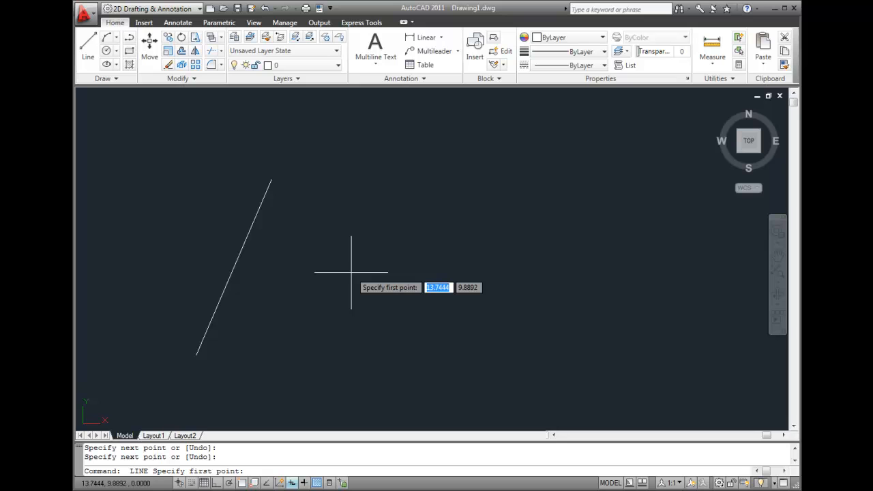
{"action": "mouse_move", "coordinate": [257, 358]}
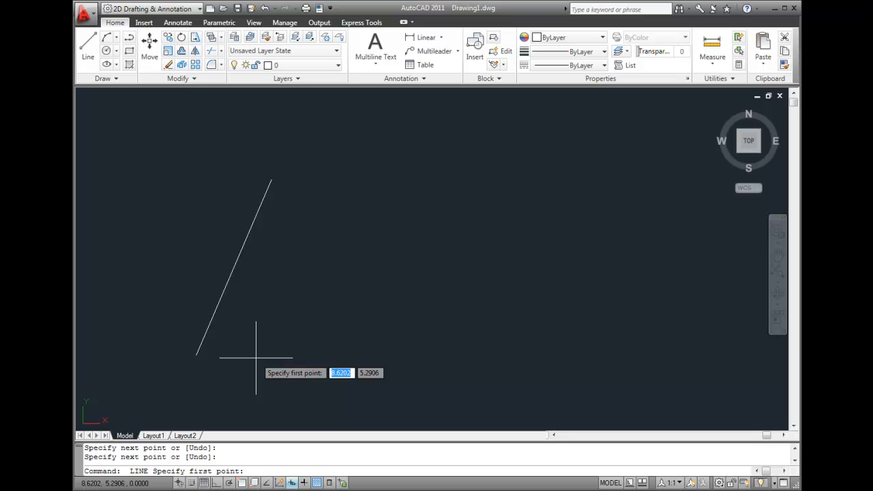
{"action": "left_click", "coordinate": [256, 358]}
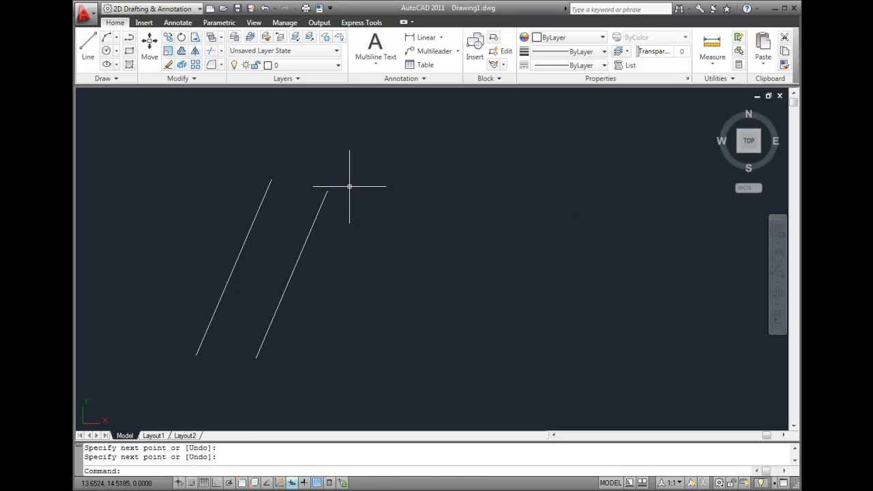
{"action": "mouse_move", "coordinate": [396, 184]}
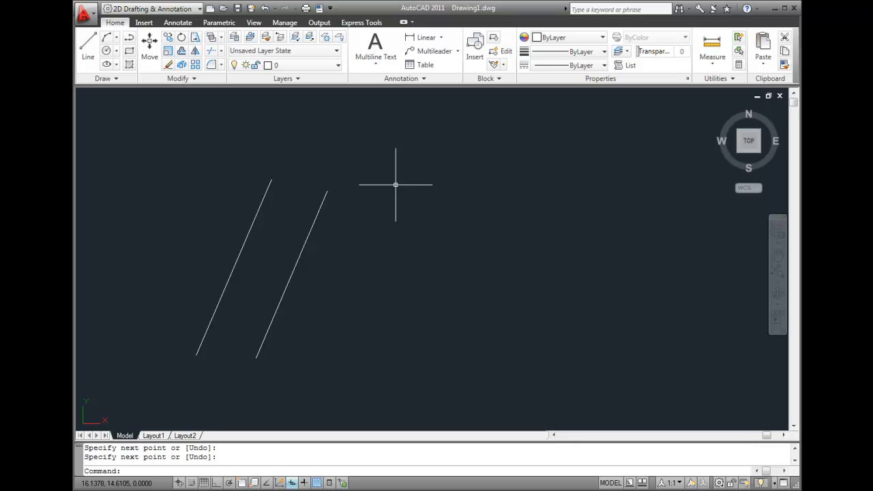
{"action": "mouse_move", "coordinate": [399, 186]}
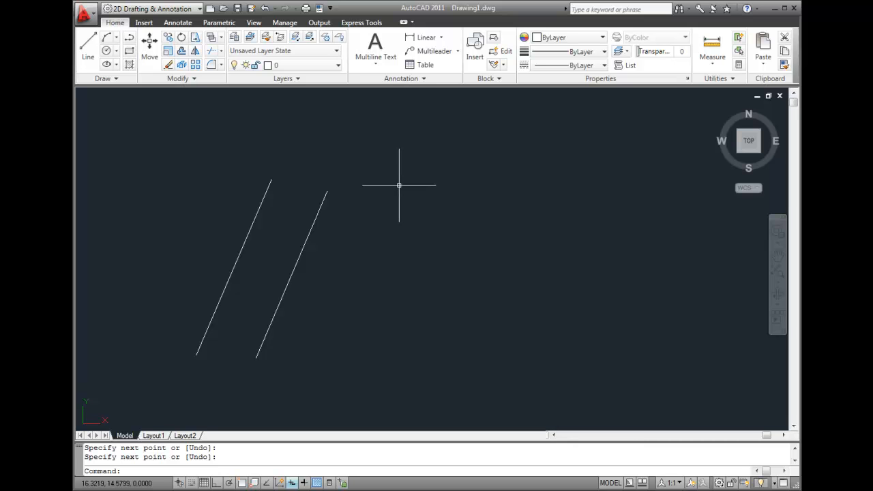
Step: Repeat LINE with Spacebar to draw the third parallel diagonal line
{"action": "key", "text": "space"}
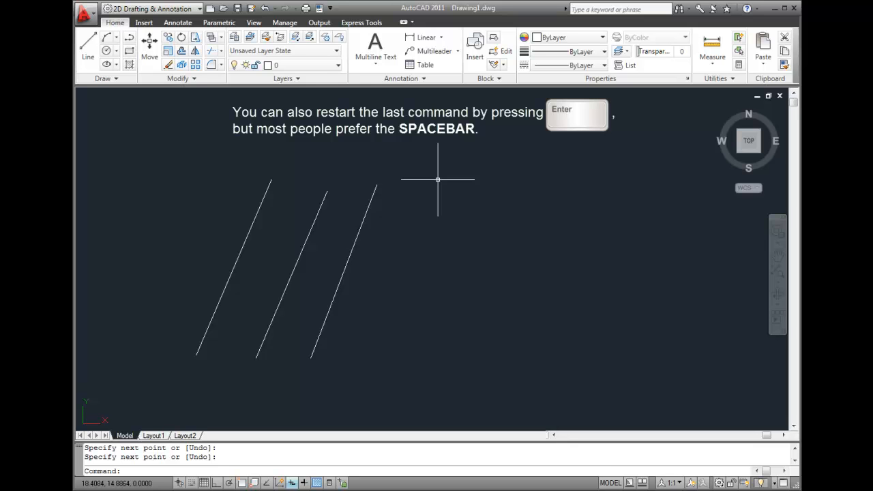
{"action": "mouse_move", "coordinate": [435, 203]}
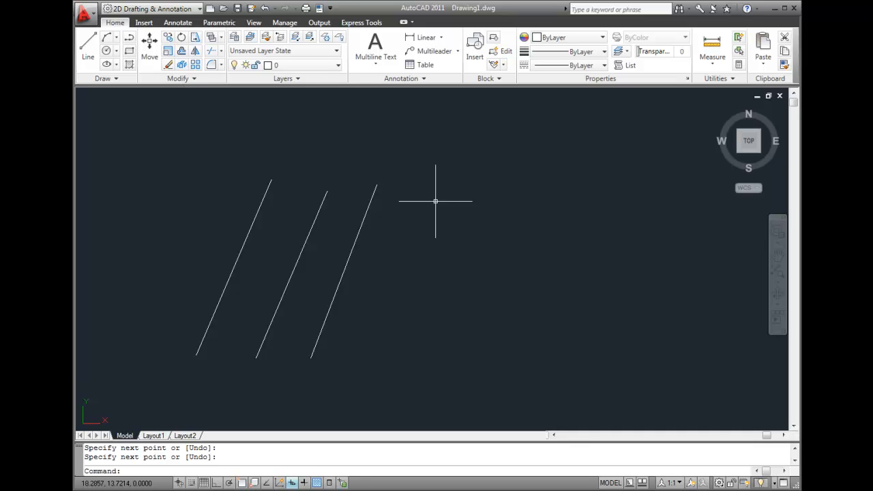
{"action": "mouse_move", "coordinate": [432, 299]}
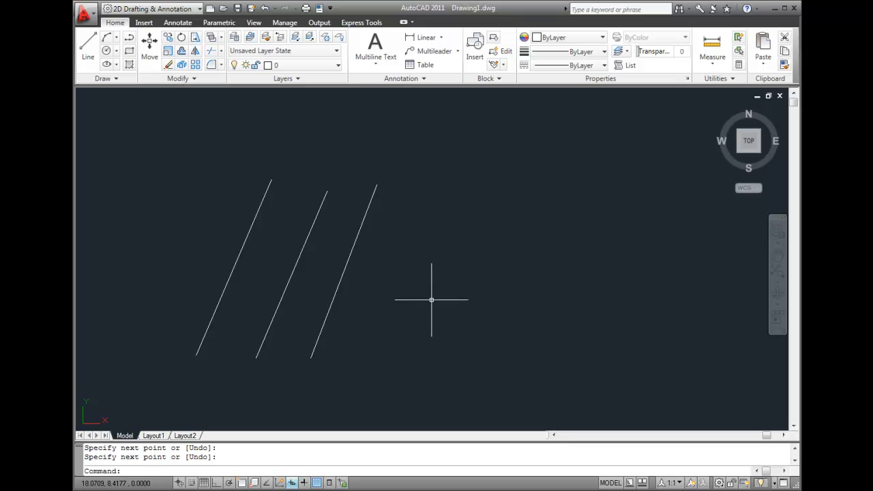
Step: Relaunch LINE via the right-click Repeat LINE option for the fourth line
{"action": "right_click", "coordinate": [432, 300]}
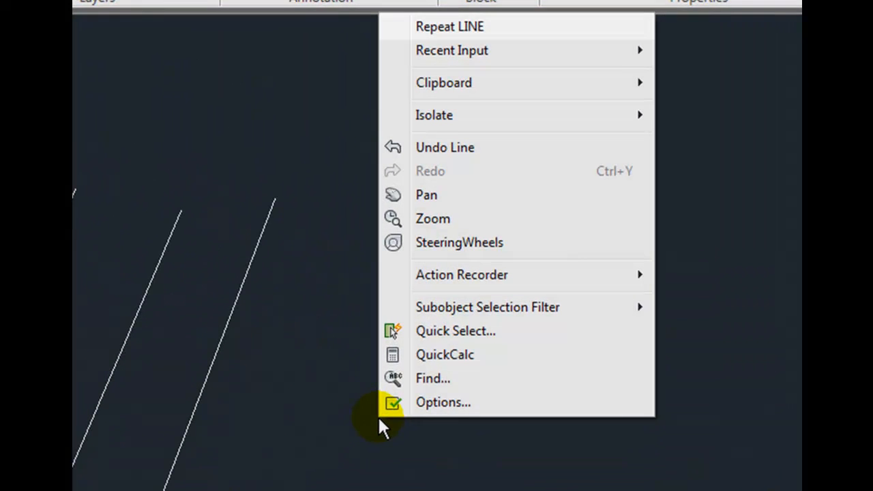
{"action": "mouse_move", "coordinate": [502, 33]}
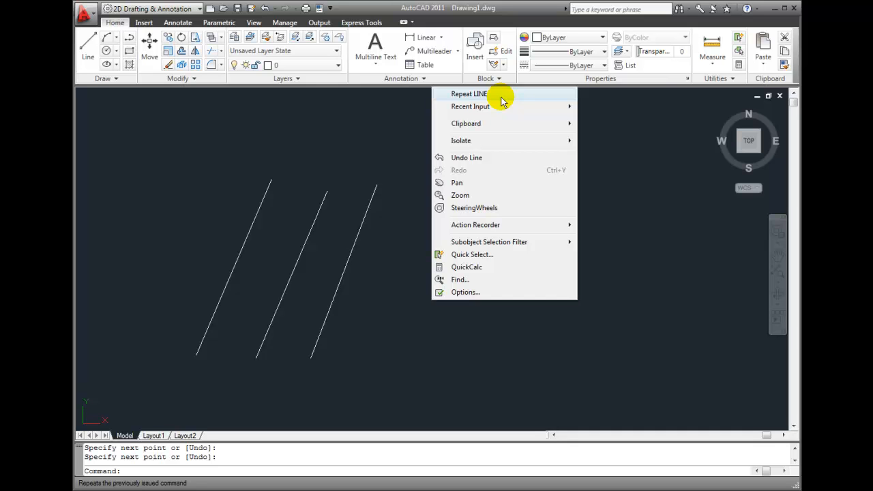
{"action": "left_click", "coordinate": [469, 94]}
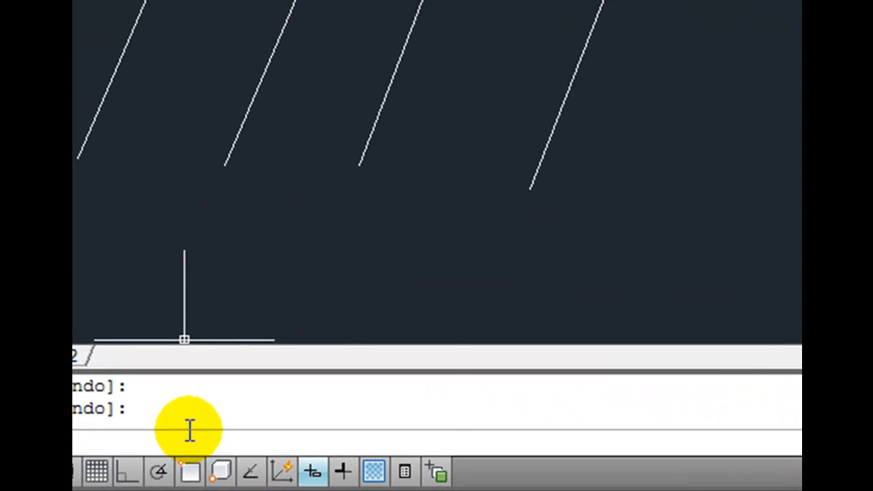
Step: Restart LINE from the command line's Recent Commands and place the fifth line's first point
{"action": "right_click", "coordinate": [191, 430]}
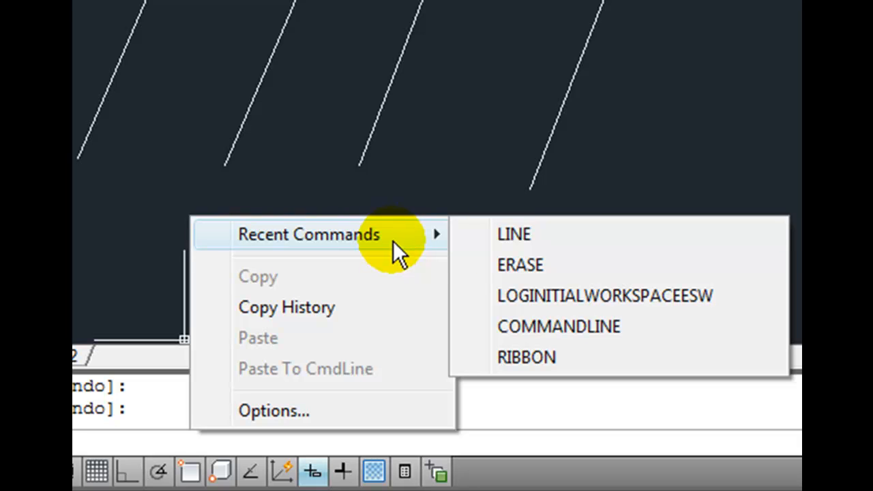
{"action": "mouse_move", "coordinate": [649, 234]}
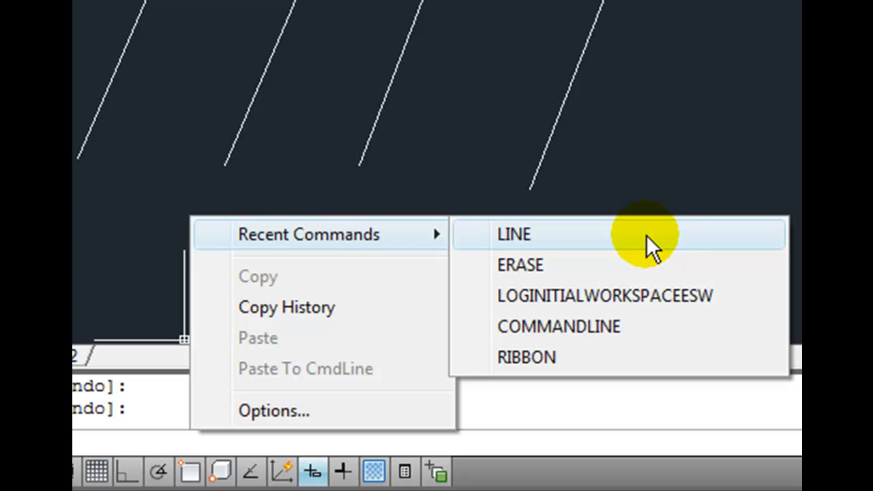
{"action": "mouse_move", "coordinate": [642, 296]}
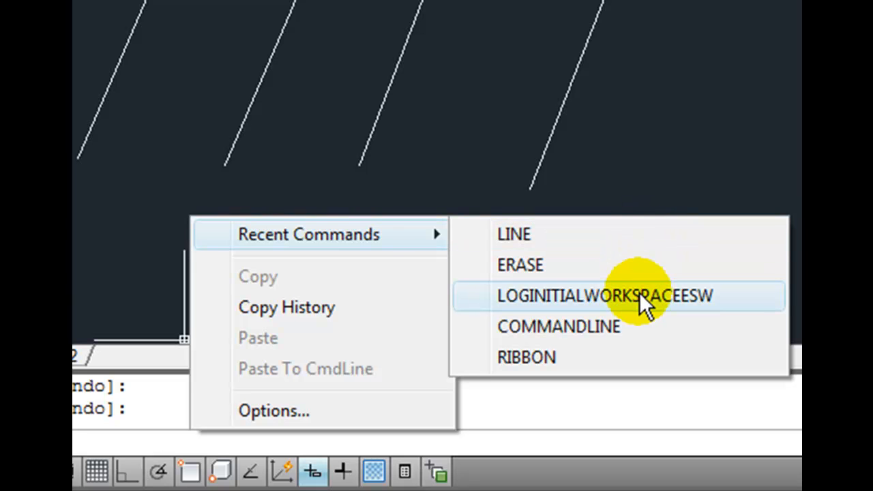
{"action": "mouse_move", "coordinate": [655, 326]}
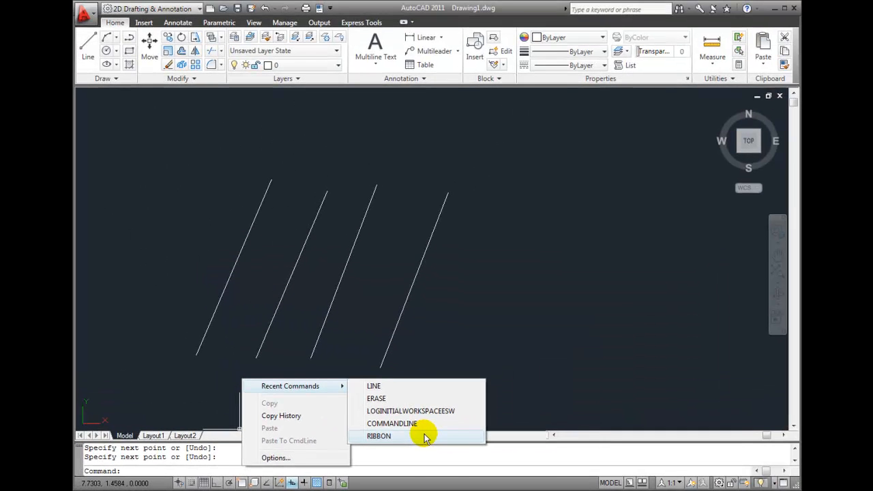
{"action": "mouse_move", "coordinate": [429, 392]}
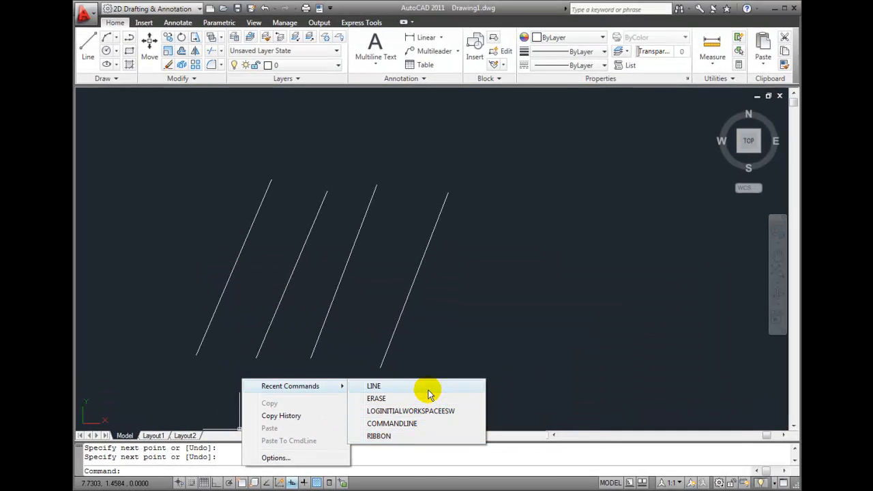
{"action": "left_click", "coordinate": [373, 386]}
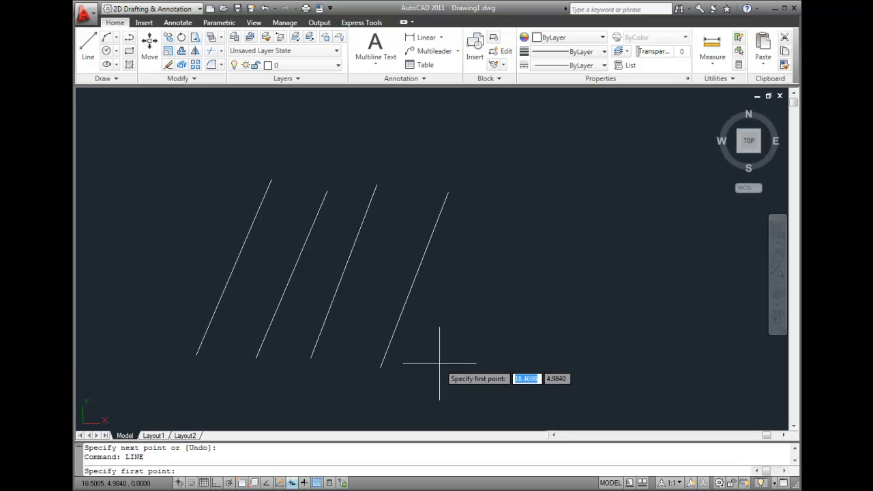
{"action": "left_click", "coordinate": [440, 358]}
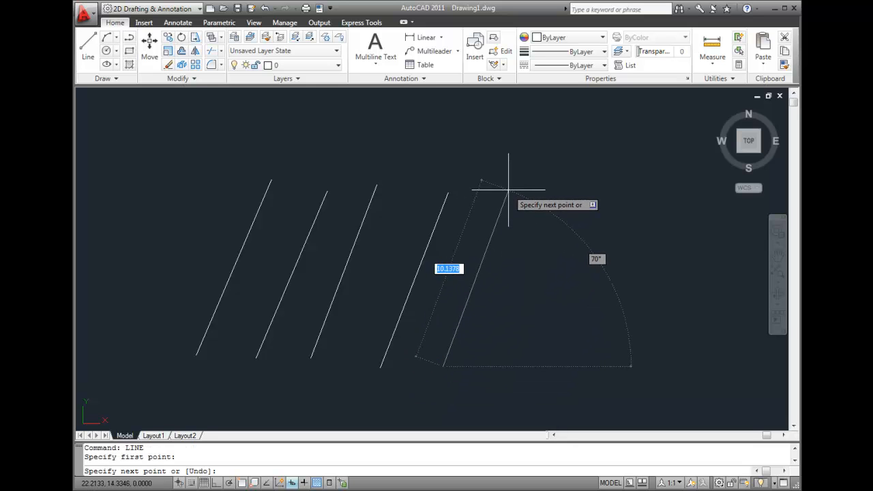
Step: End the fifth parallel line segment with Escape
{"action": "key", "text": "Escape"}
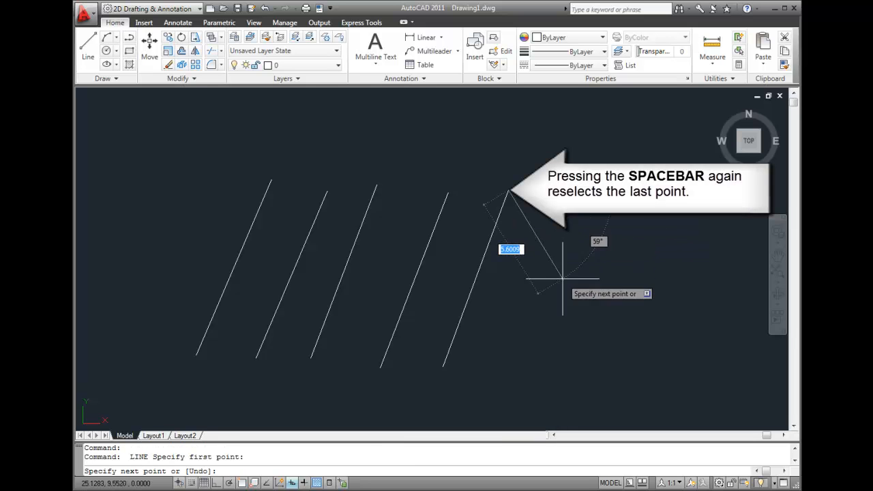
{"action": "mouse_move", "coordinate": [573, 314]}
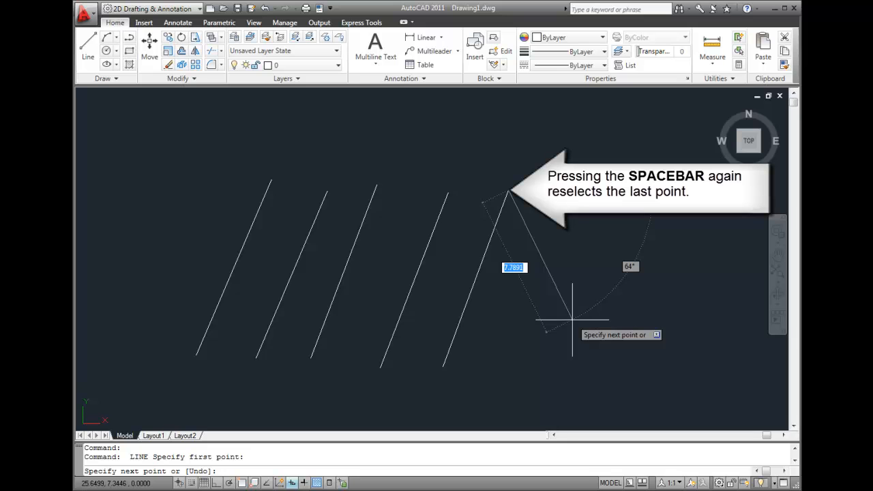